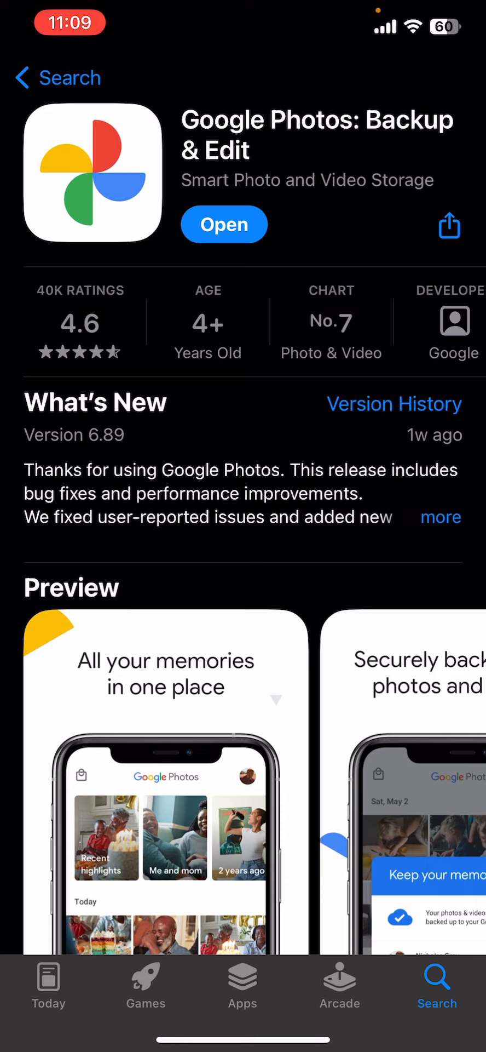
# Step: Launch Google Photos from its App Store page to reach the photo library
pyautogui.click(223, 224)
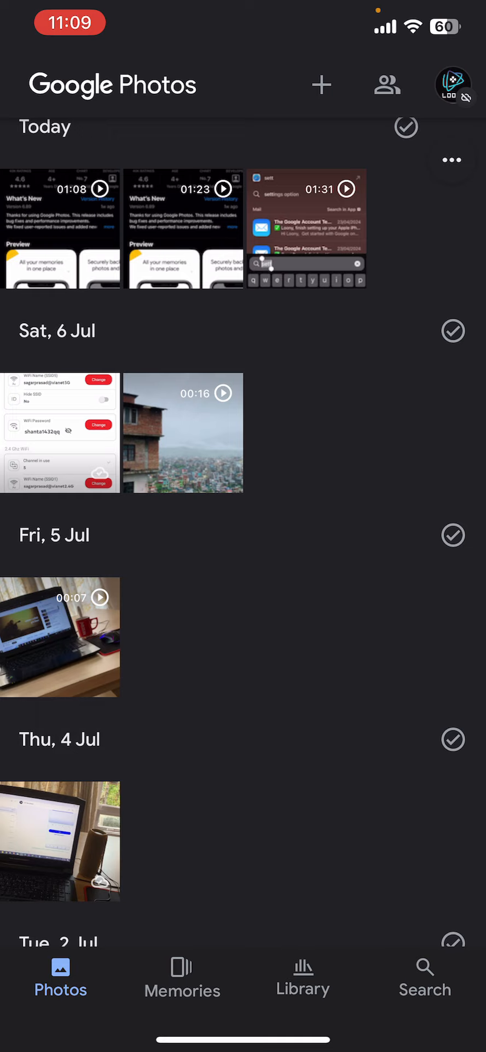
# Step: Share a library photo via Save to Files with iCloud Drive as the destination
pyautogui.click(60, 431)
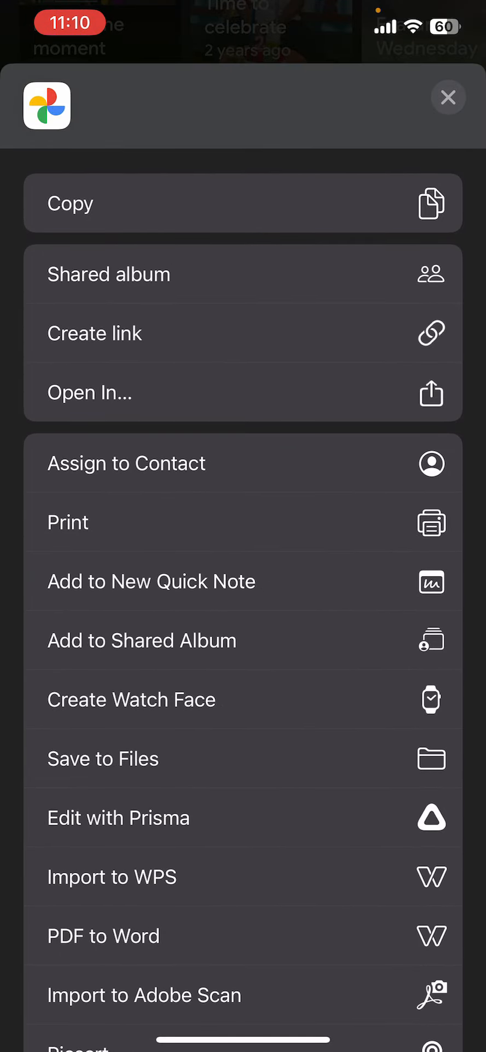
pyautogui.click(103, 758)
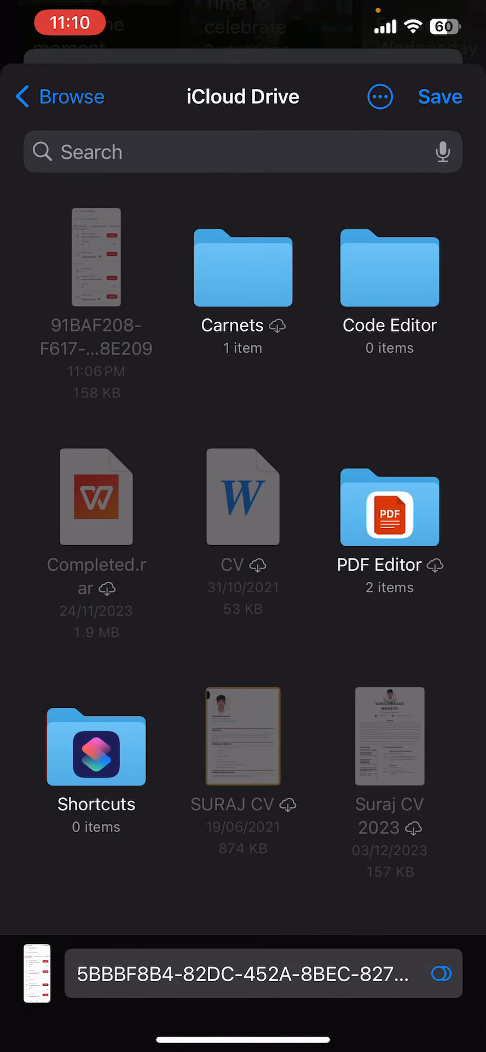